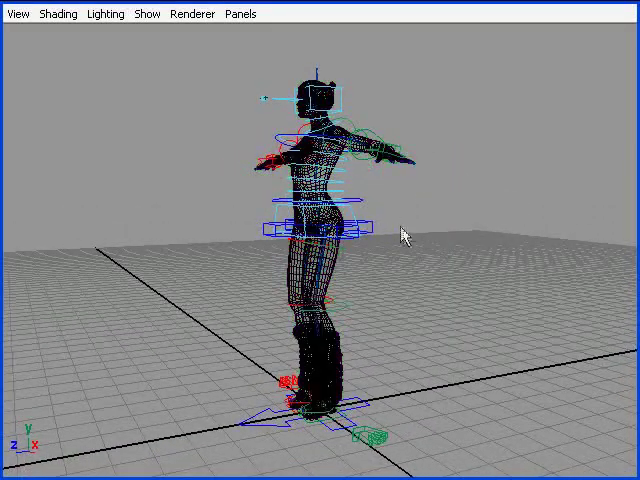
# Rotate the chest control to bend the torso and confirm the mesh deforms
pyautogui.moveTo(400, 233); pyautogui.dragTo(498, 226)
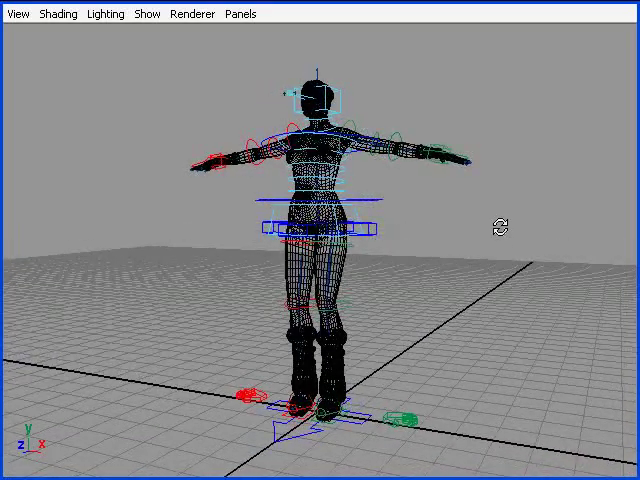
pyautogui.moveTo(503, 235)
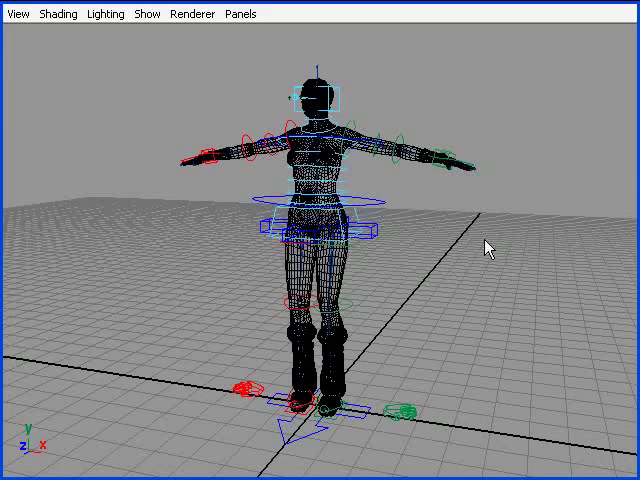
pyautogui.moveTo(511, 251)
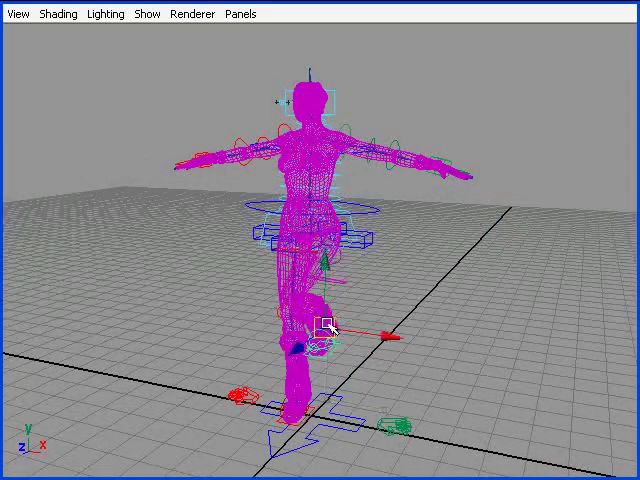
pyautogui.moveTo(335, 325); pyautogui.dragTo(435, 320)
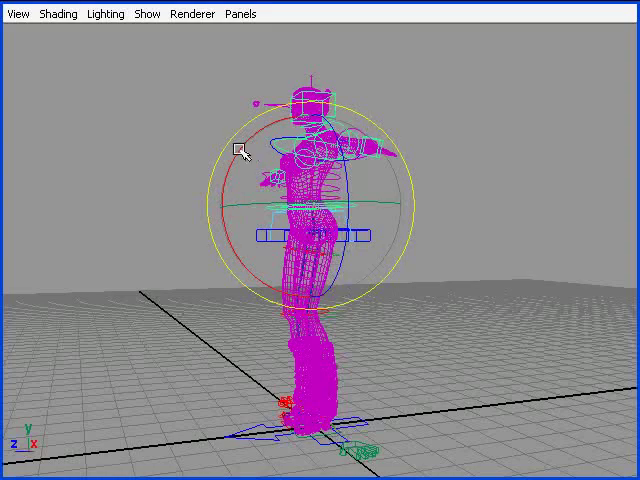
pyautogui.moveTo(240, 150); pyautogui.dragTo(252, 130)
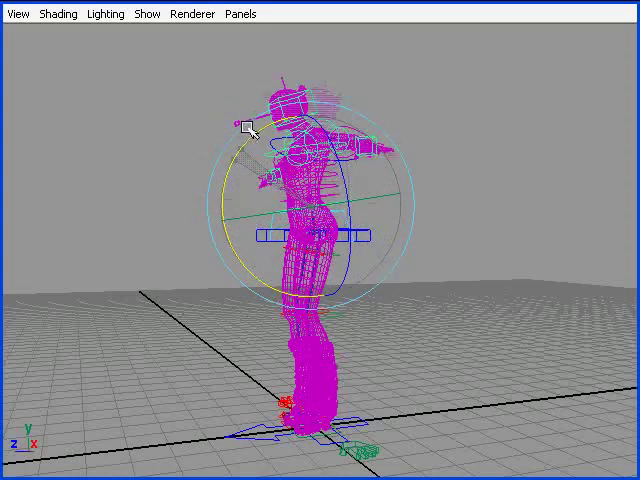
pyautogui.moveTo(250, 130); pyautogui.dragTo(440, 350)
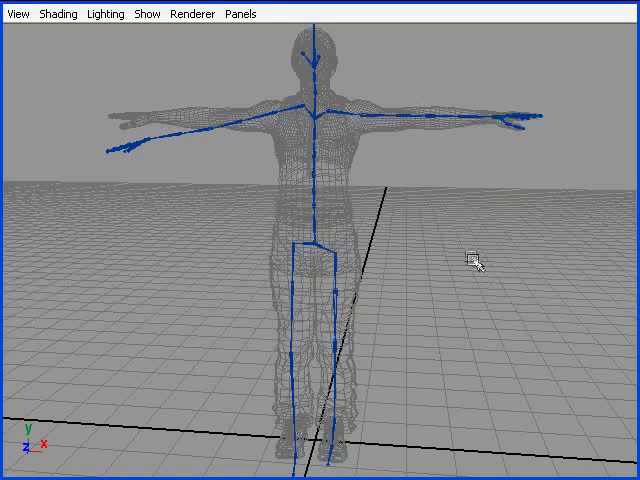
pyautogui.moveTo(435, 343)
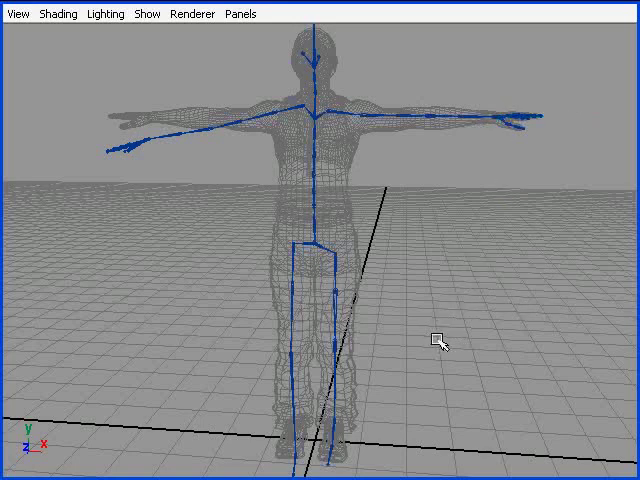
pyautogui.moveTo(419, 320)
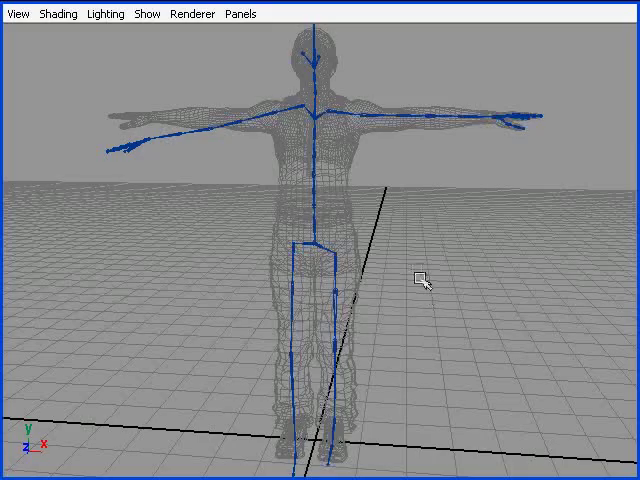
# Tumble the camera to face the new smaller character and its skeleton head-on
pyautogui.moveTo(421, 281); pyautogui.dragTo(424, 188)
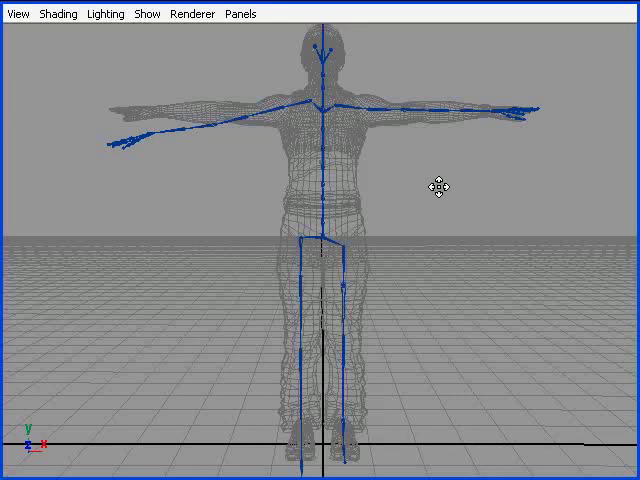
pyautogui.moveTo(410, 130)
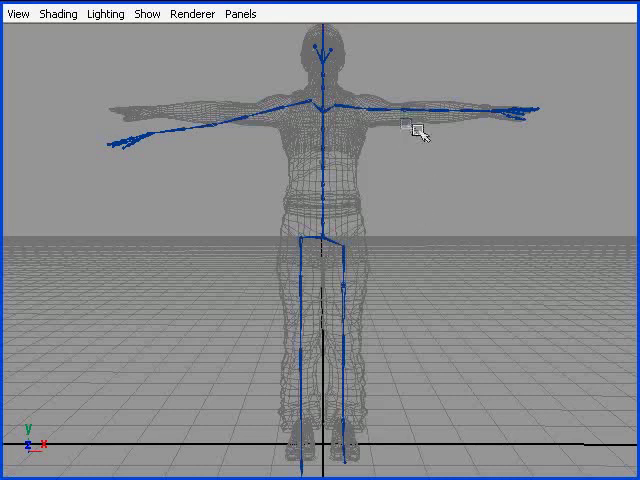
pyautogui.moveTo(585, 265)
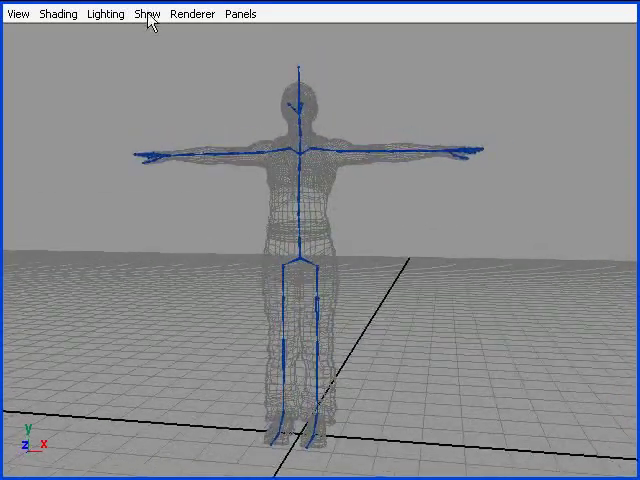
# Enable NURBS Curves display and orbit to see the controls around the body
pyautogui.click(147, 13)
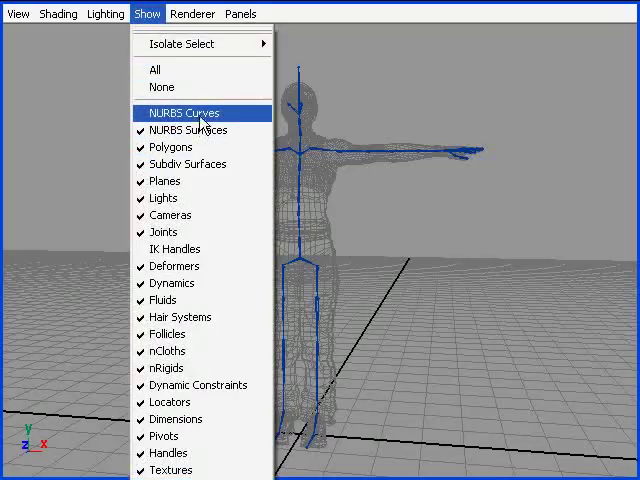
pyautogui.click(178, 113)
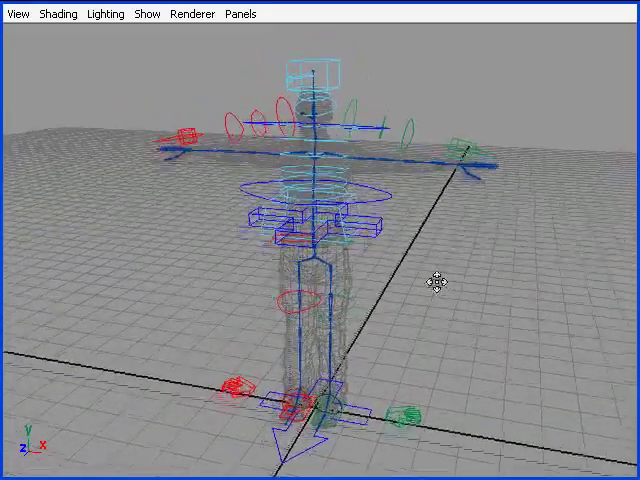
pyautogui.moveTo(435, 280); pyautogui.dragTo(430, 247)
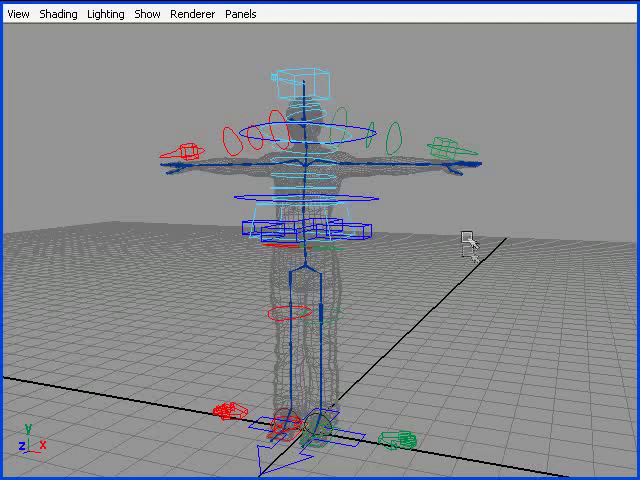
pyautogui.moveTo(580, 185)
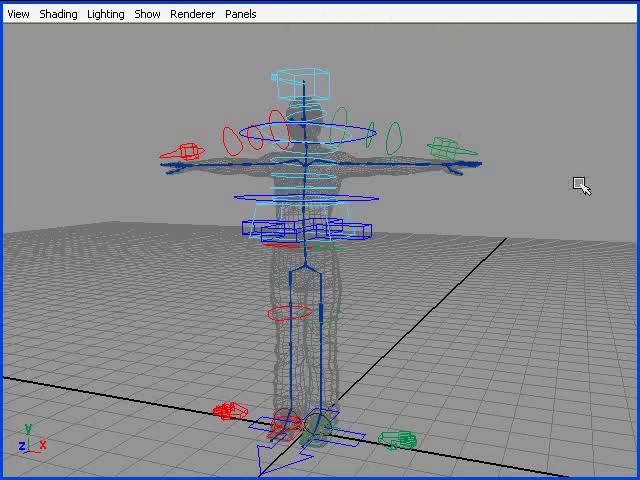
pyautogui.moveTo(548, 190)
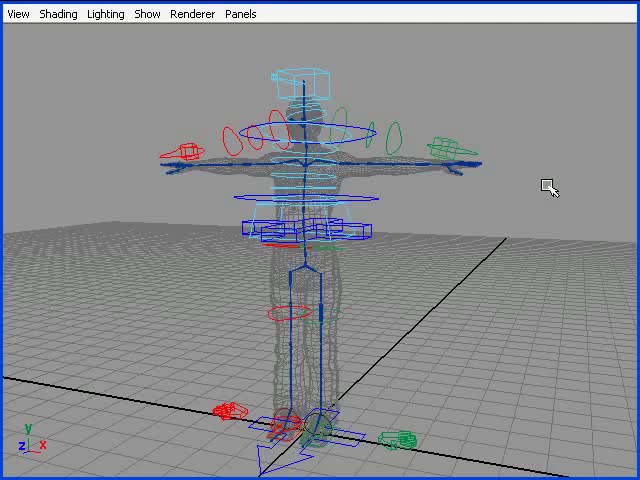
pyautogui.moveTo(600, 177)
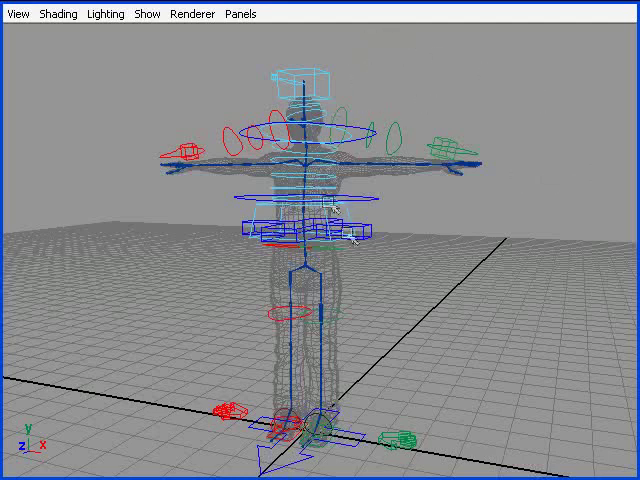
pyautogui.moveTo(385, 408)
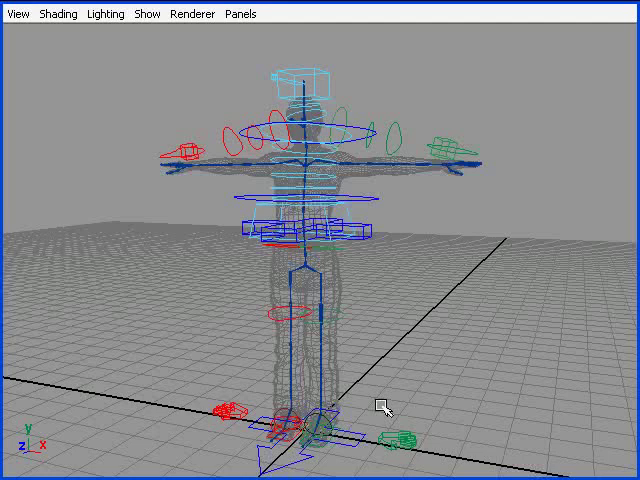
pyautogui.moveTo(402, 210)
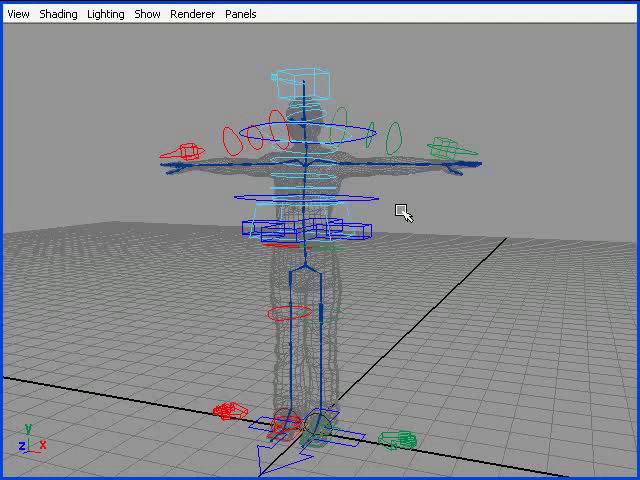
pyautogui.moveTo(497, 118)
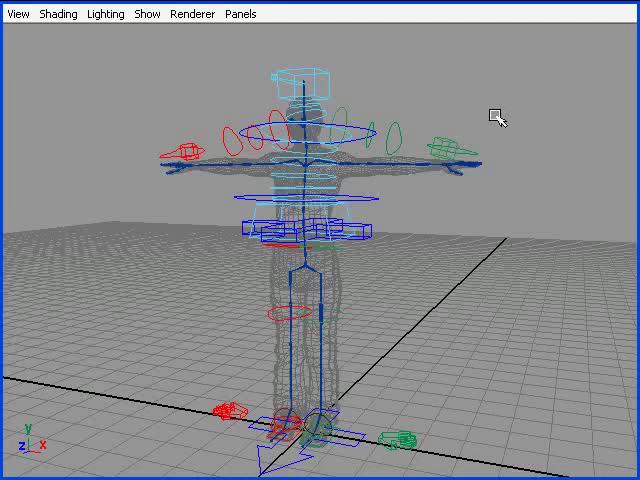
pyautogui.moveTo(478, 88)
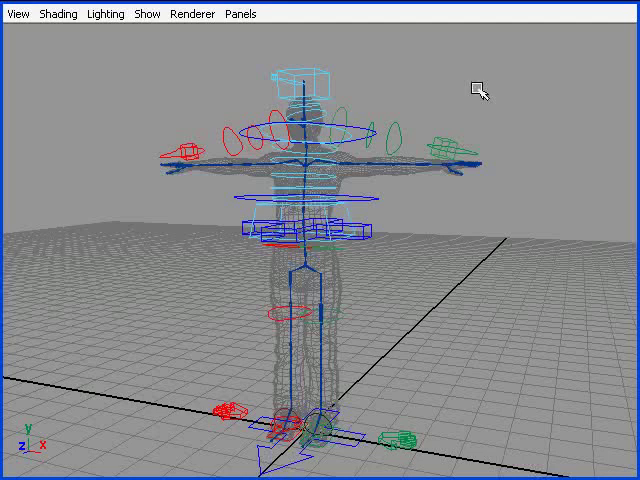
pyautogui.moveTo(180, 22)
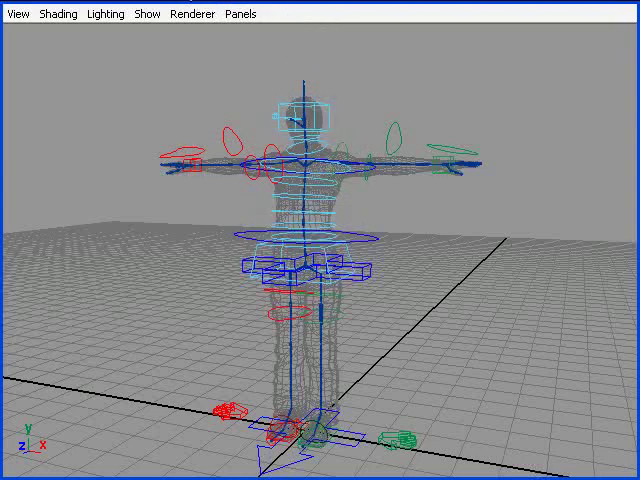
pyautogui.moveTo(75, 70)
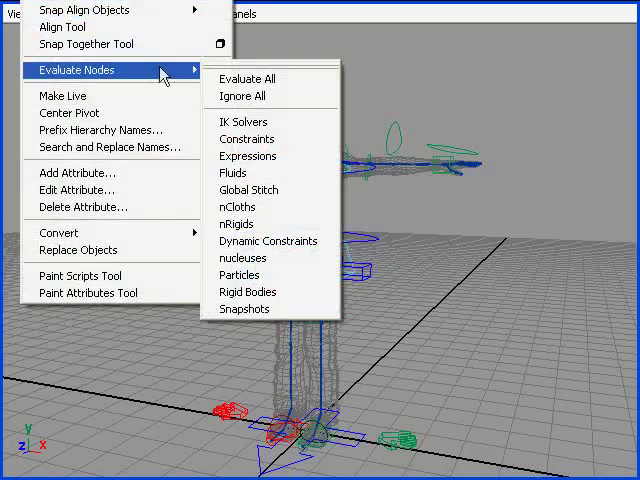
# Choose Evaluate All so every node is evaluated again
pyautogui.click(246, 78)
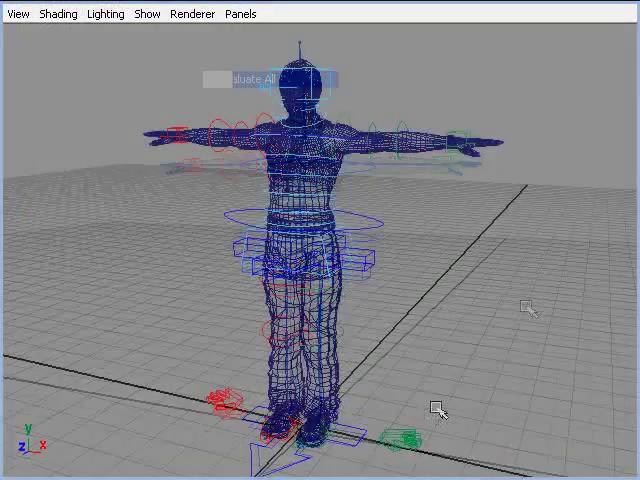